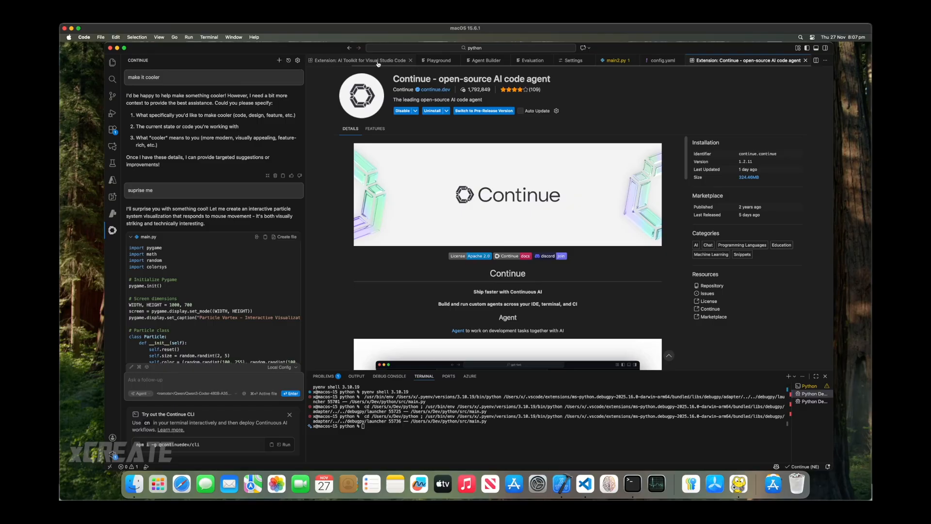
Switch from the Continue extension page back to the awesome.py Mandelbrot script.
{"action": "left_click", "coordinate": [359, 60]}
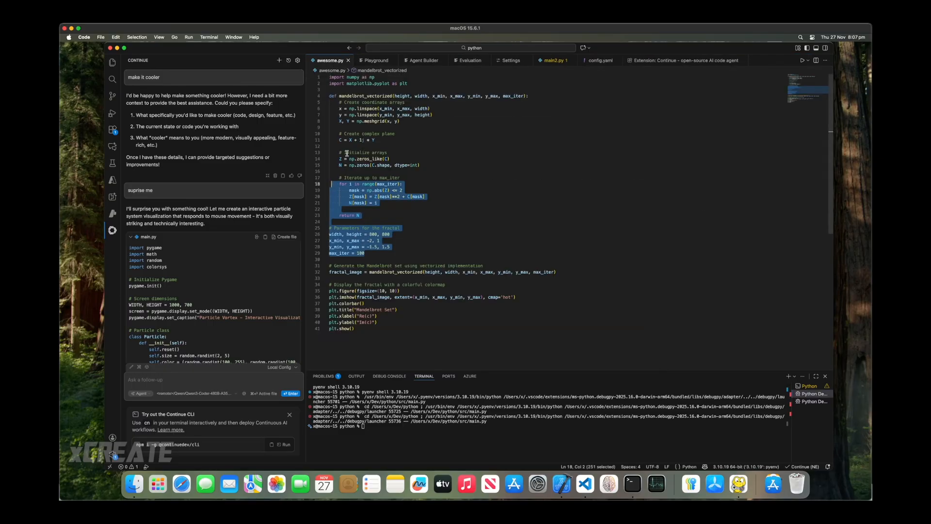